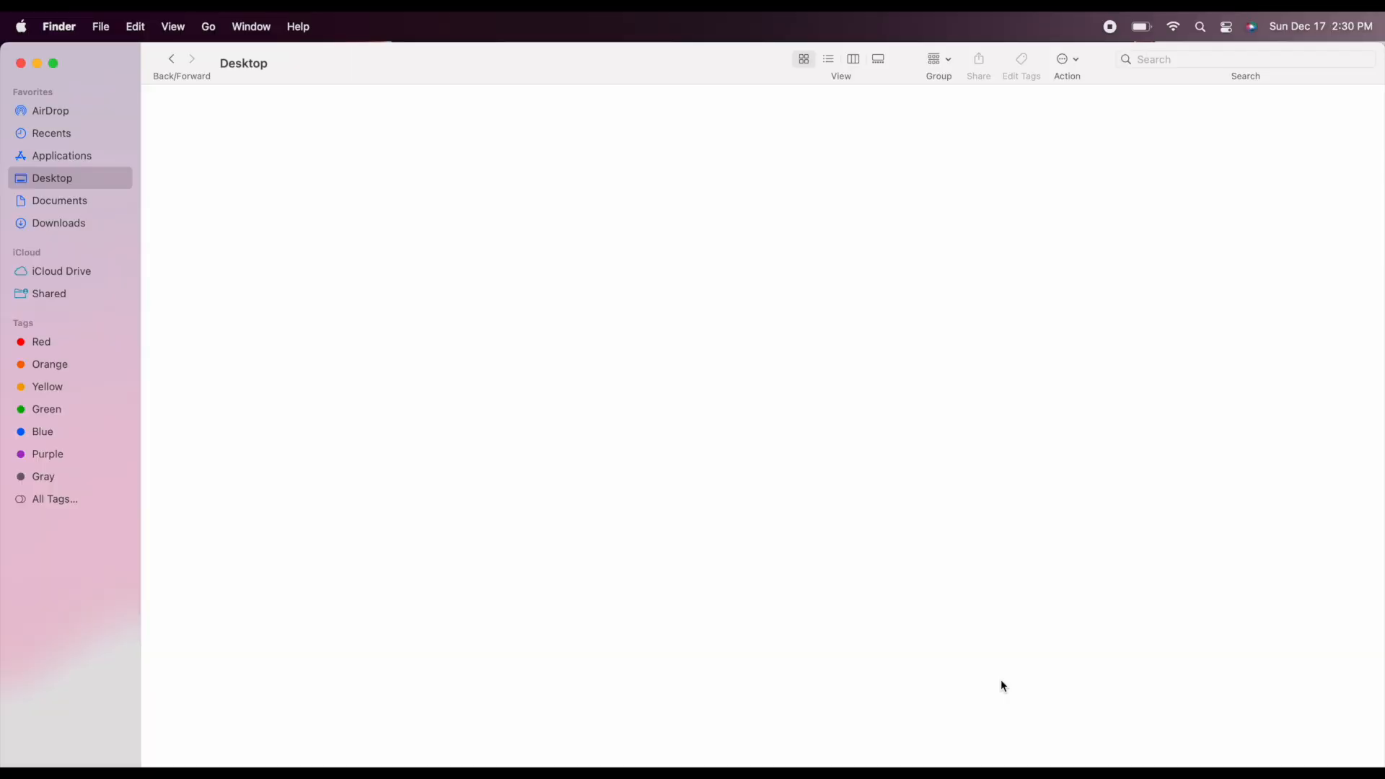
- Open the Untitled drive in Finder and go into its DCIM folder
click(50, 342)
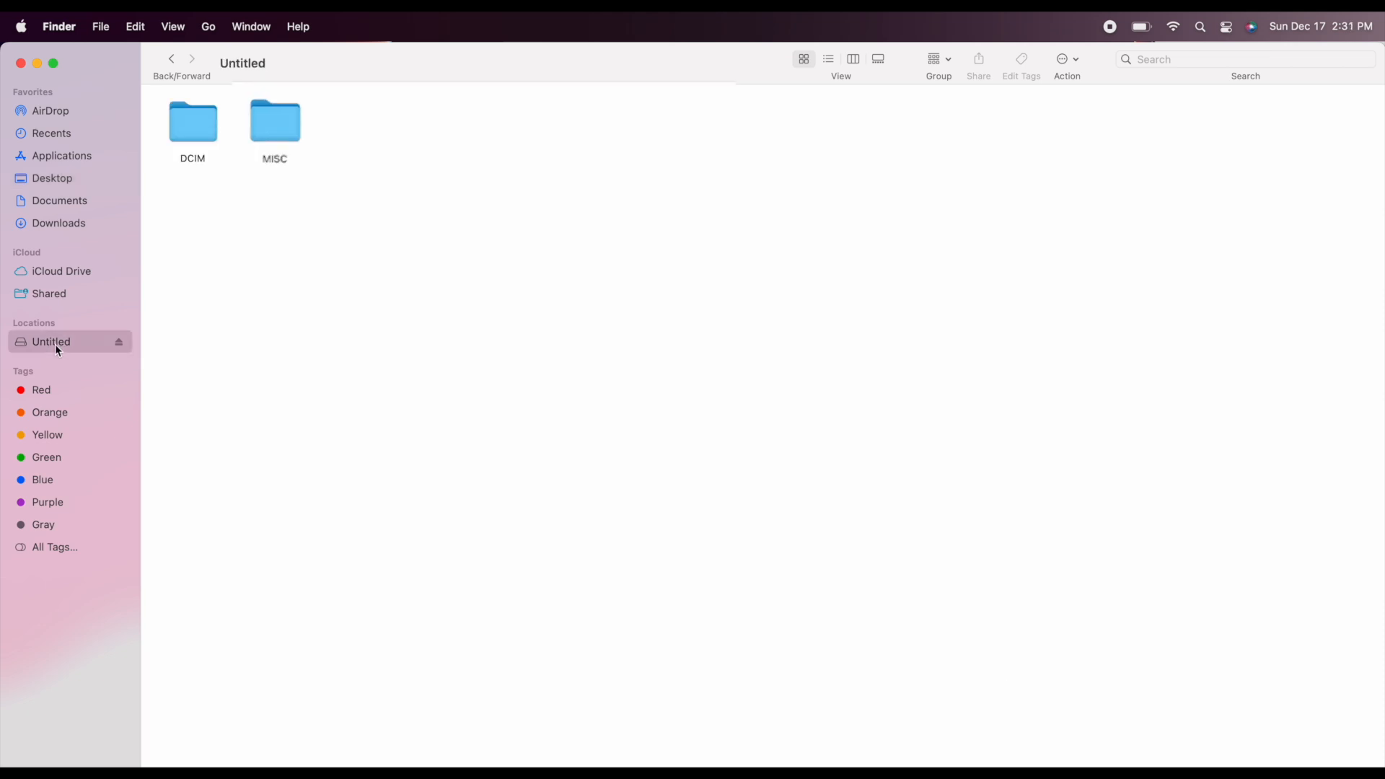
mouse_move(196, 140)
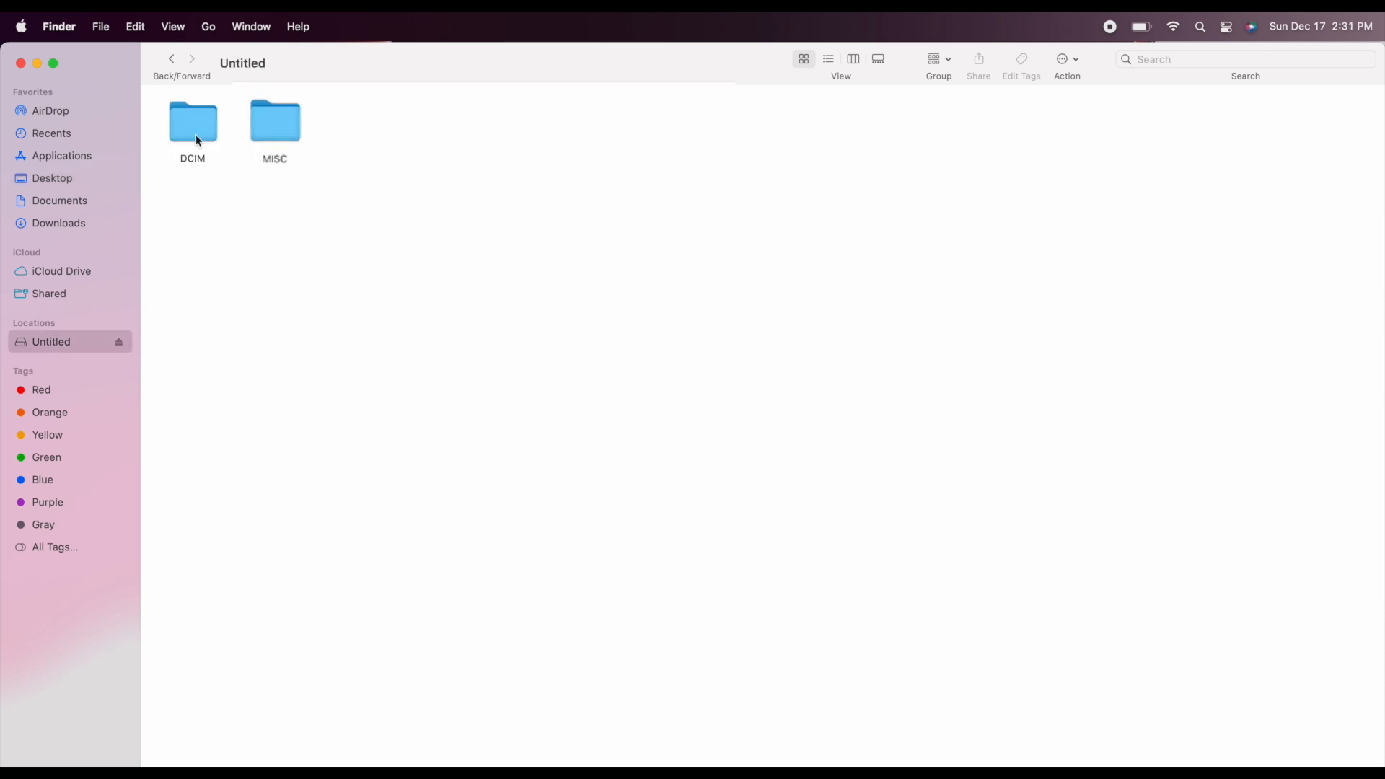
double_click(192, 122)
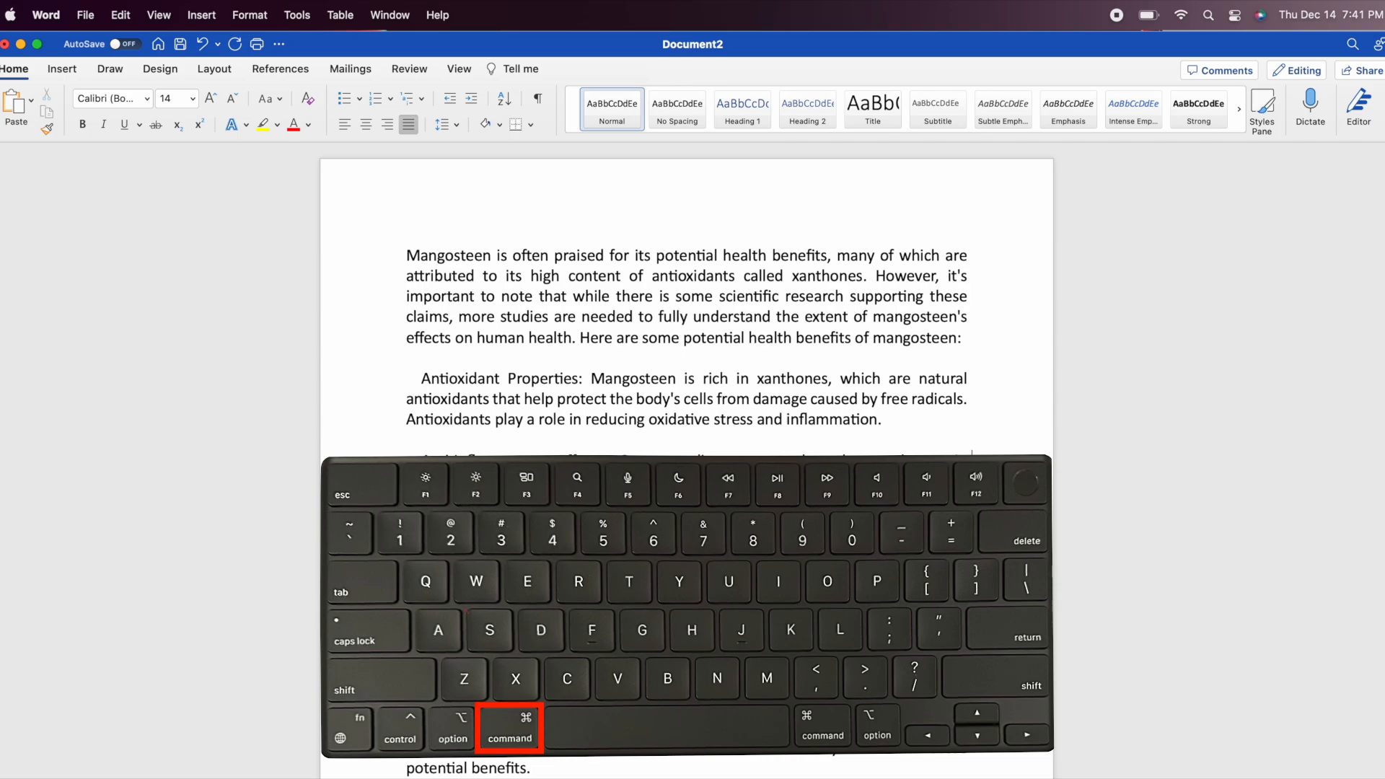
- Save the document as 'Mangosteen Fruit' (.docx) in Downloads via Command-S
key(cmd+s)
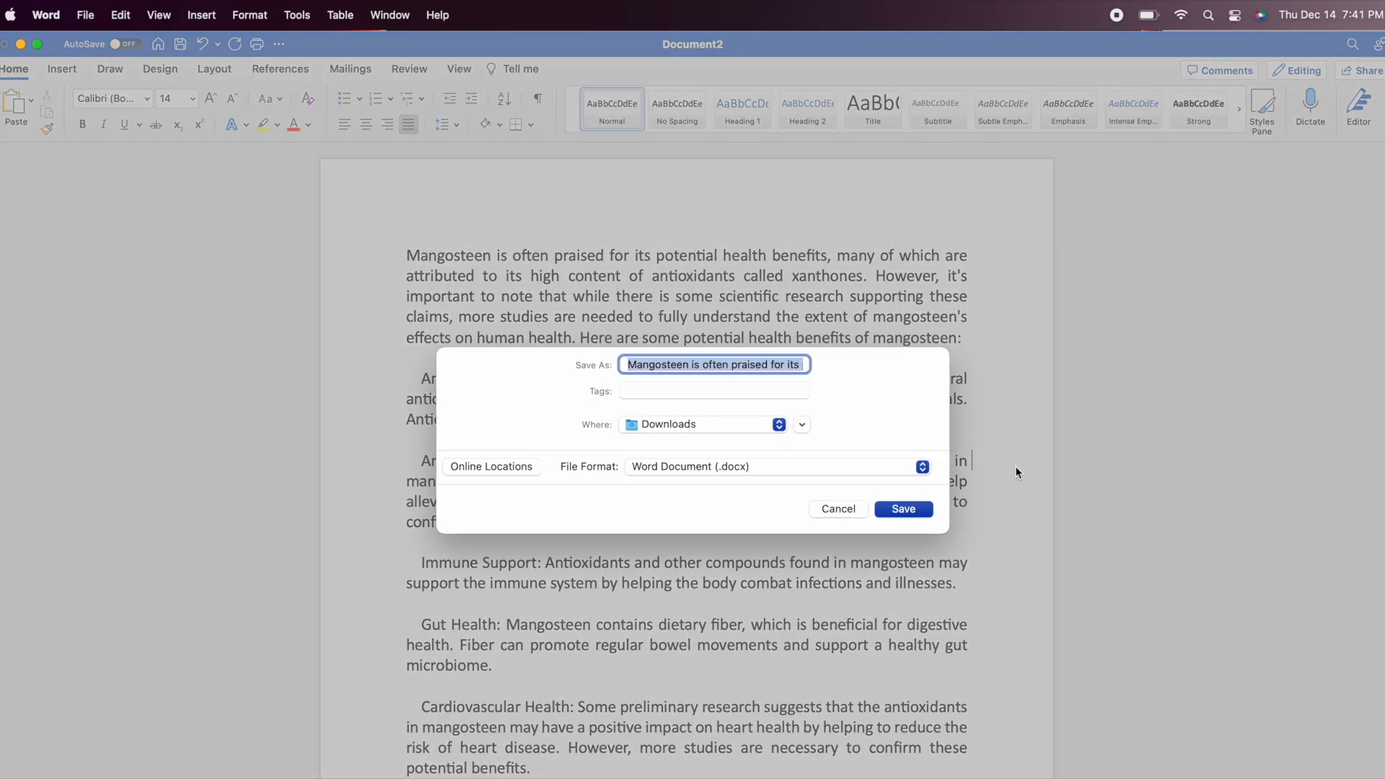
text(Mangosteen Fruit)
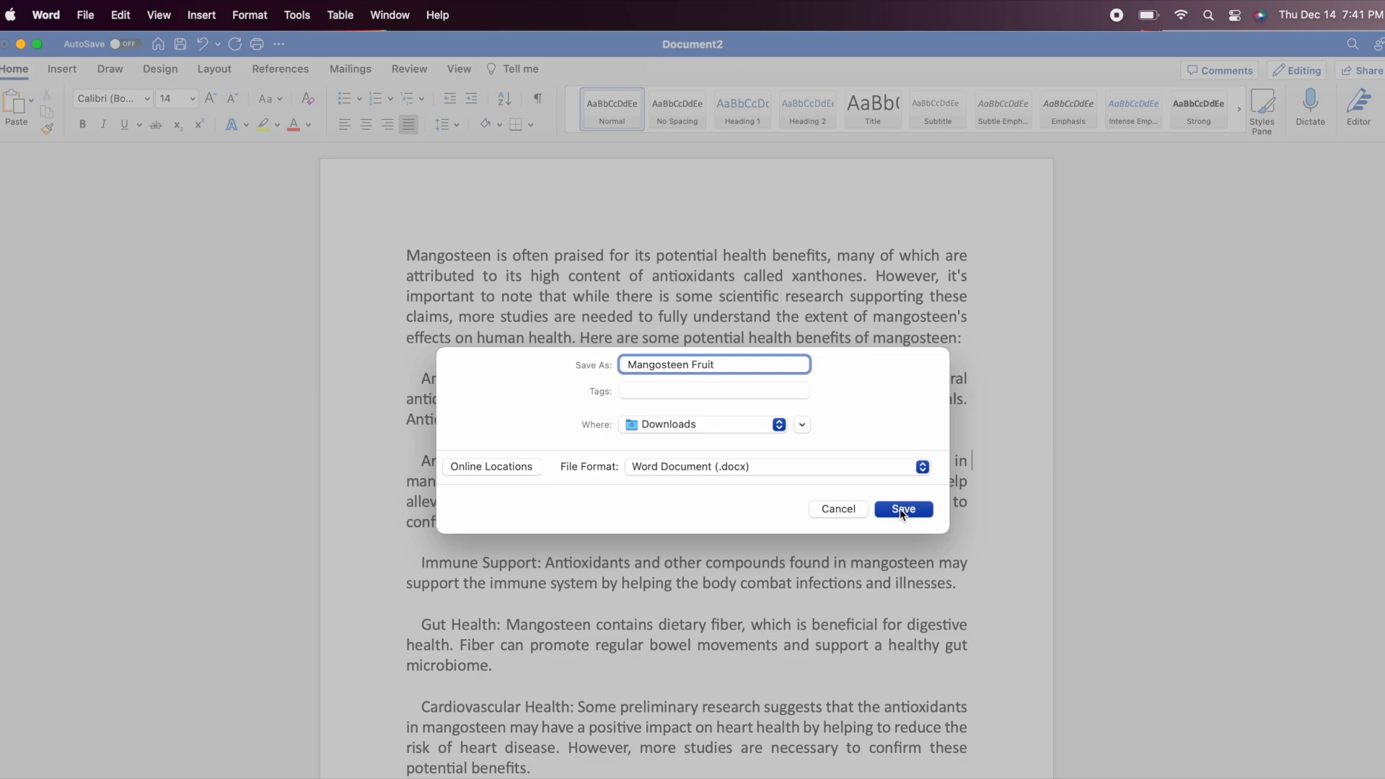
click(903, 509)
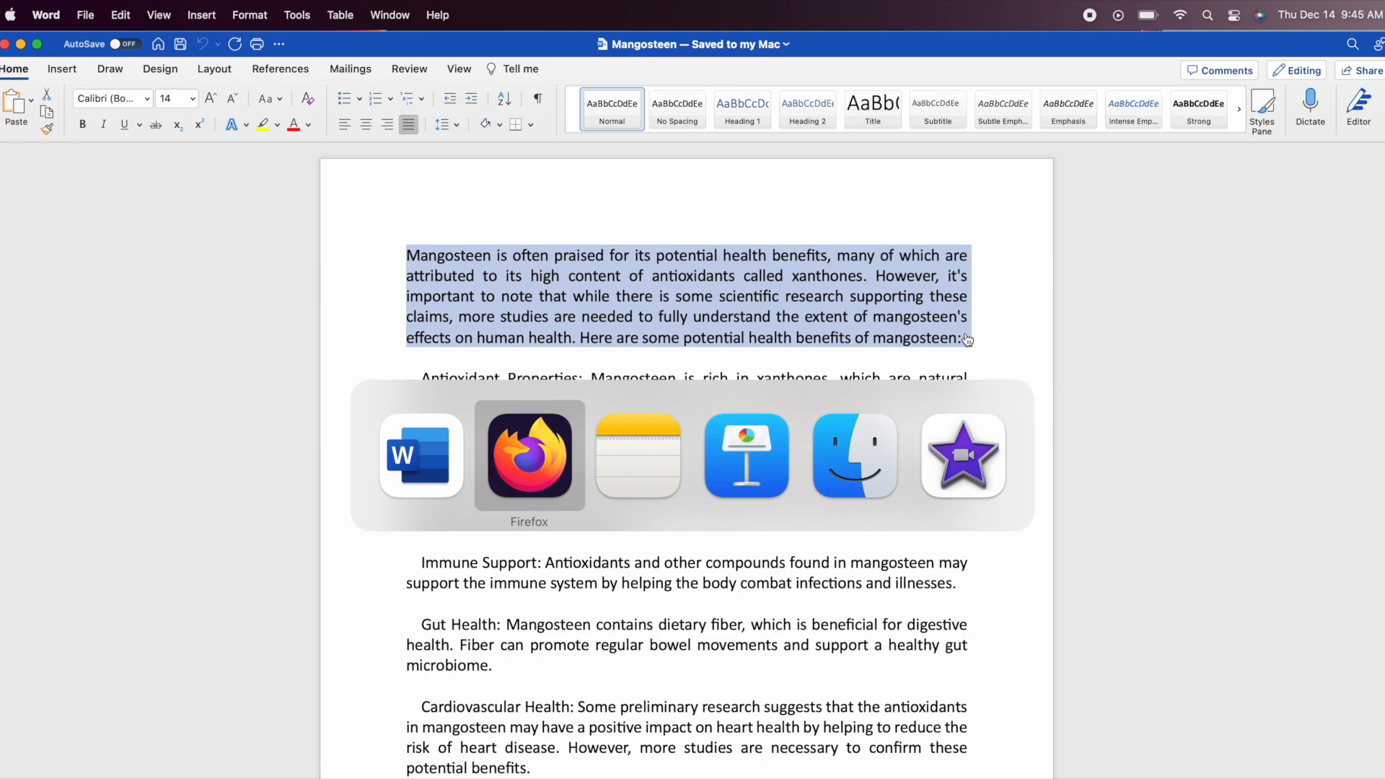
mouse_move(853, 456)
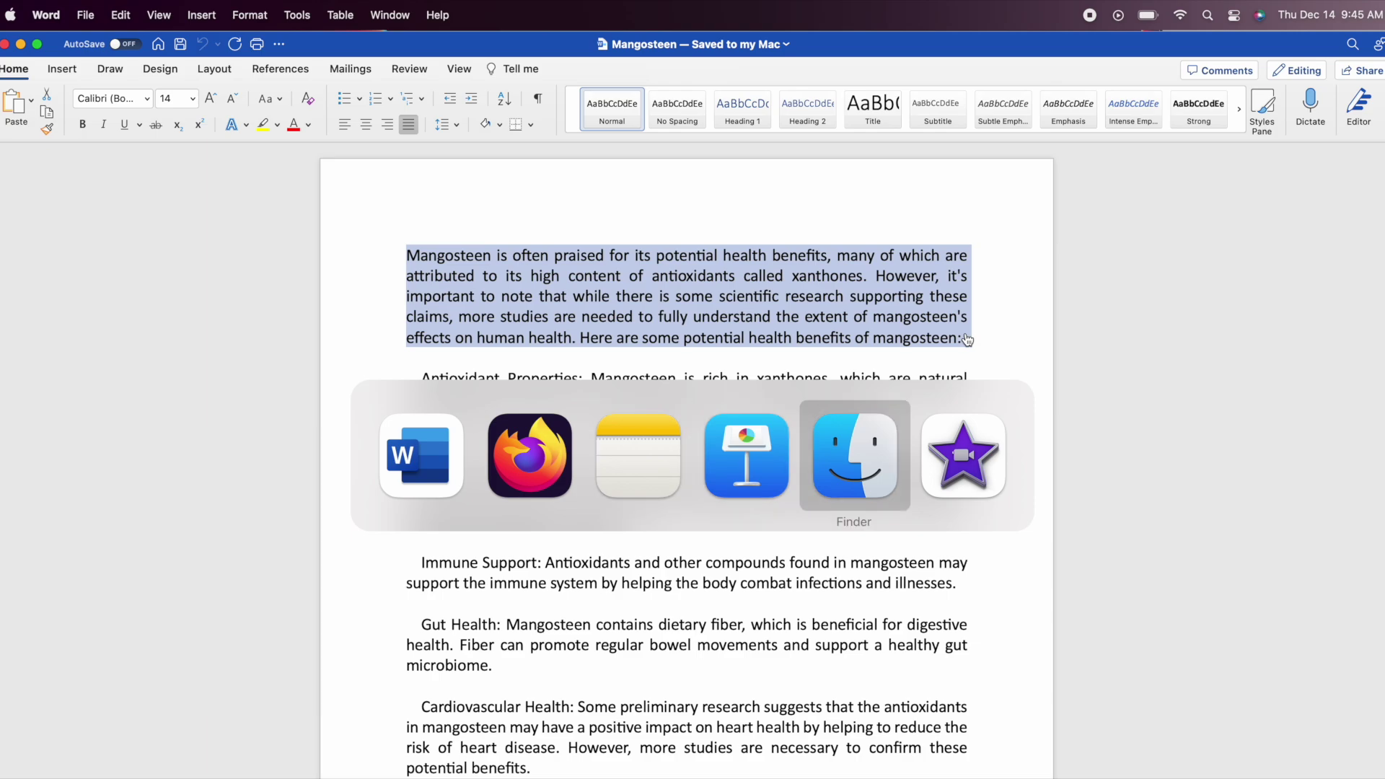
- Switch to Finder and show the current clipboard contents from the Edit menu
click(853, 455)
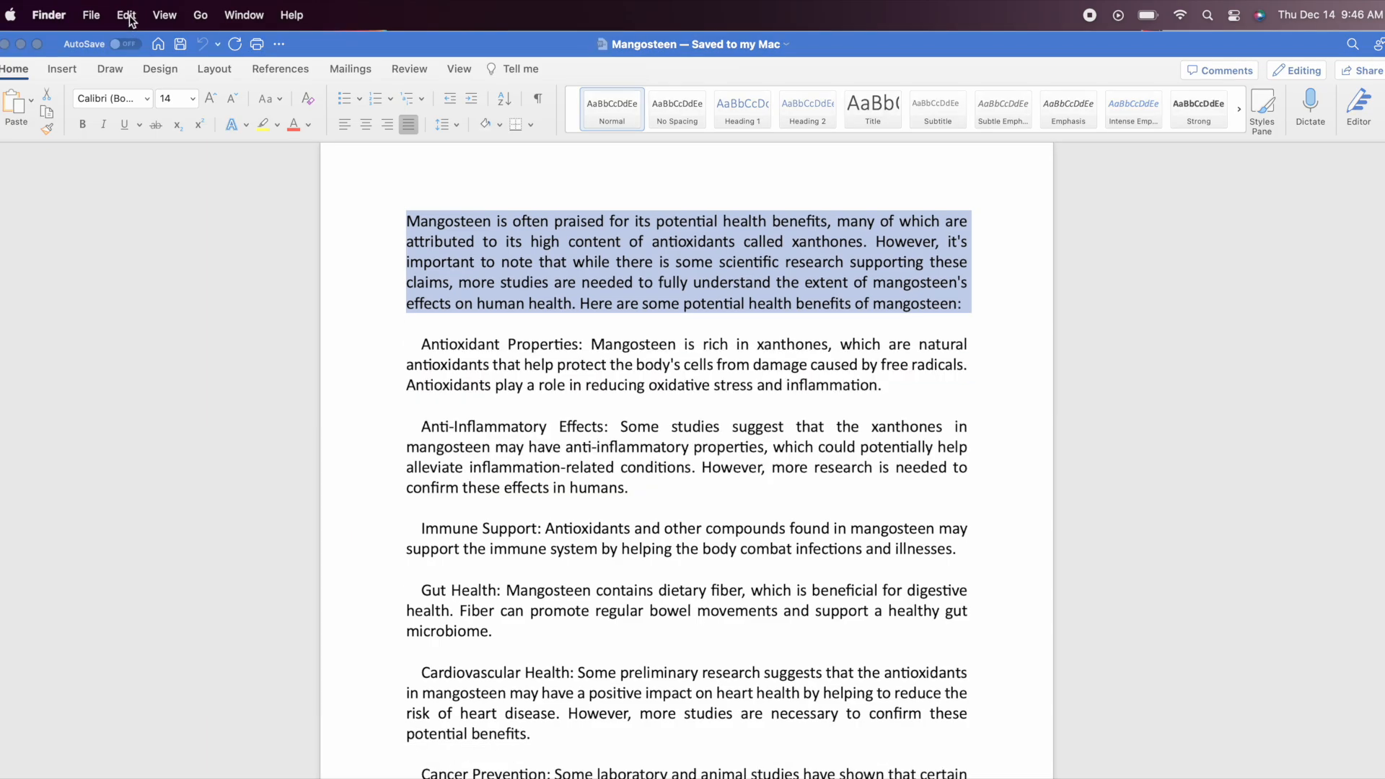
click(125, 15)
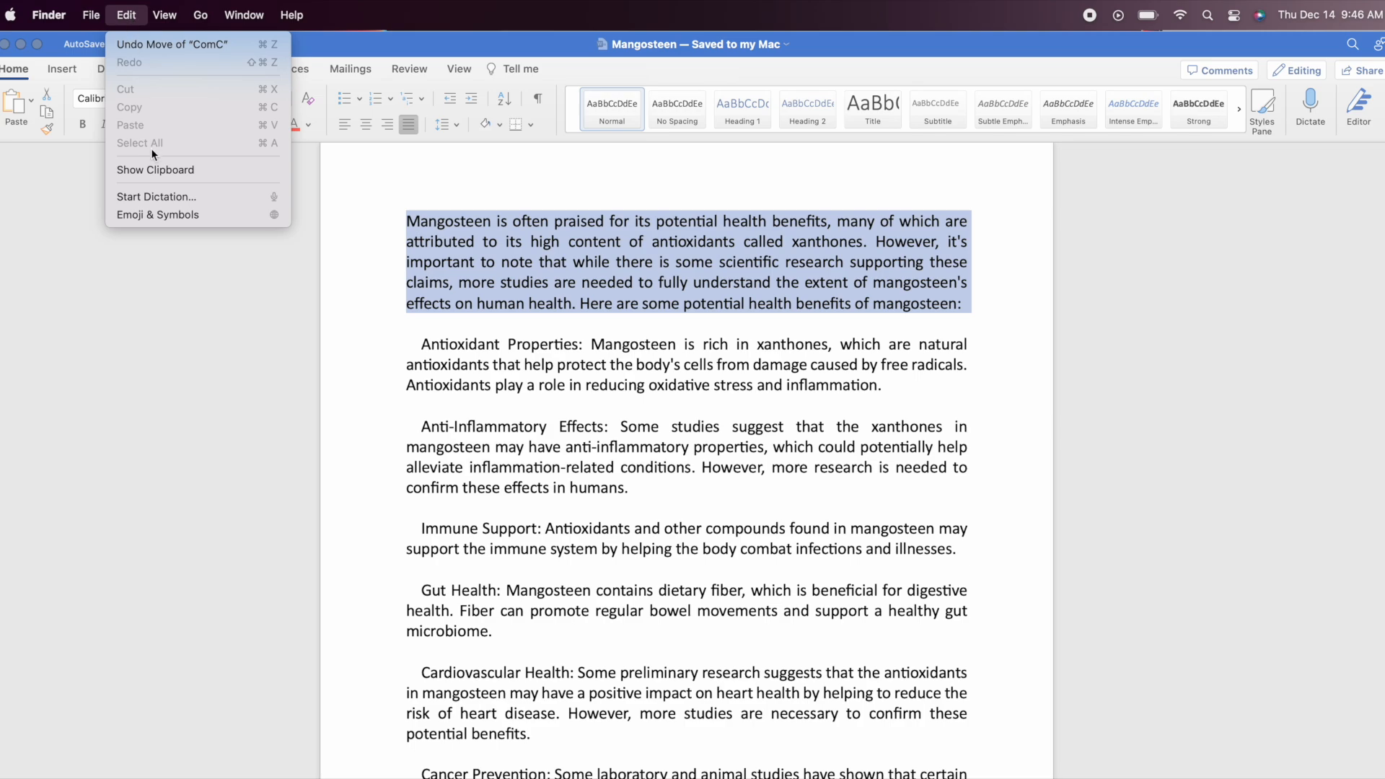
click(156, 171)
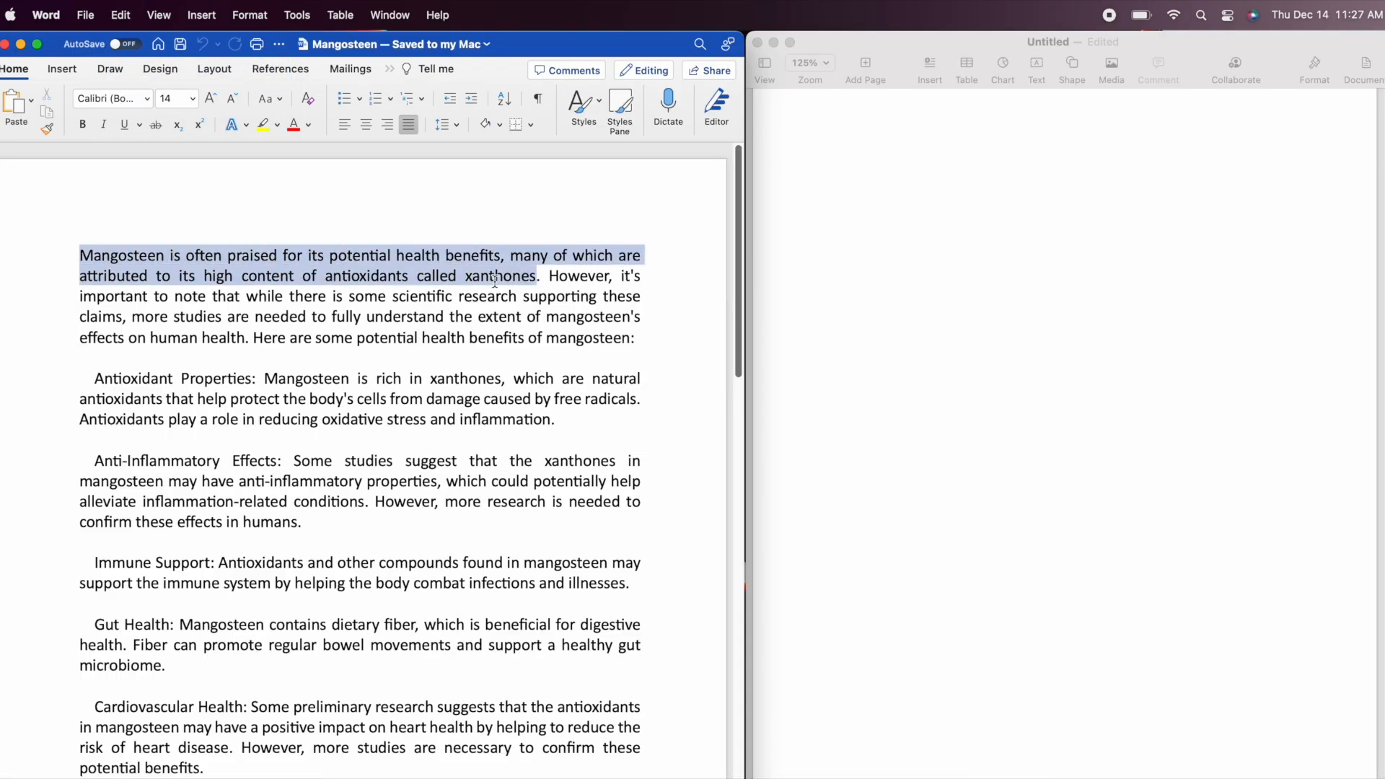
- Copy the first mangosteen sentence from Word and paste it into the Pages document
key(cmd)
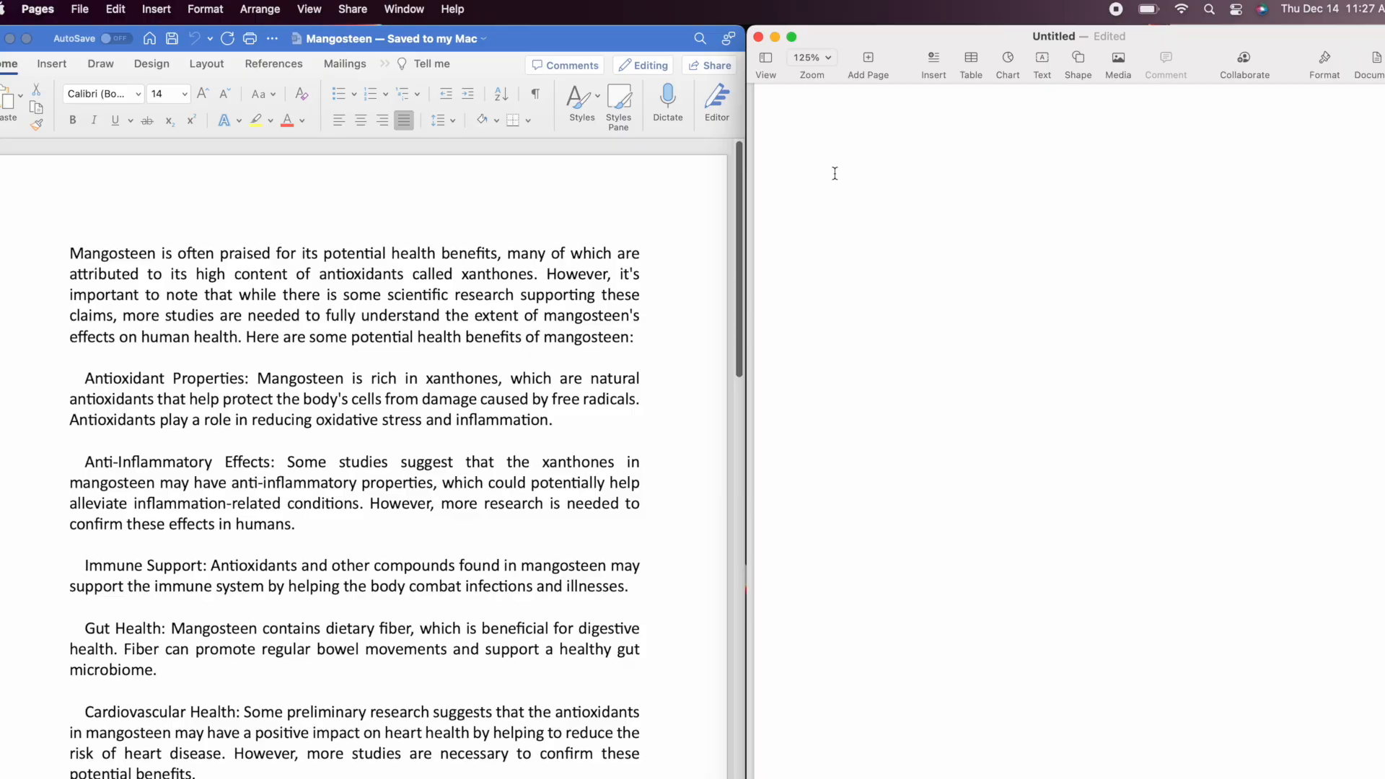
key(cmd)
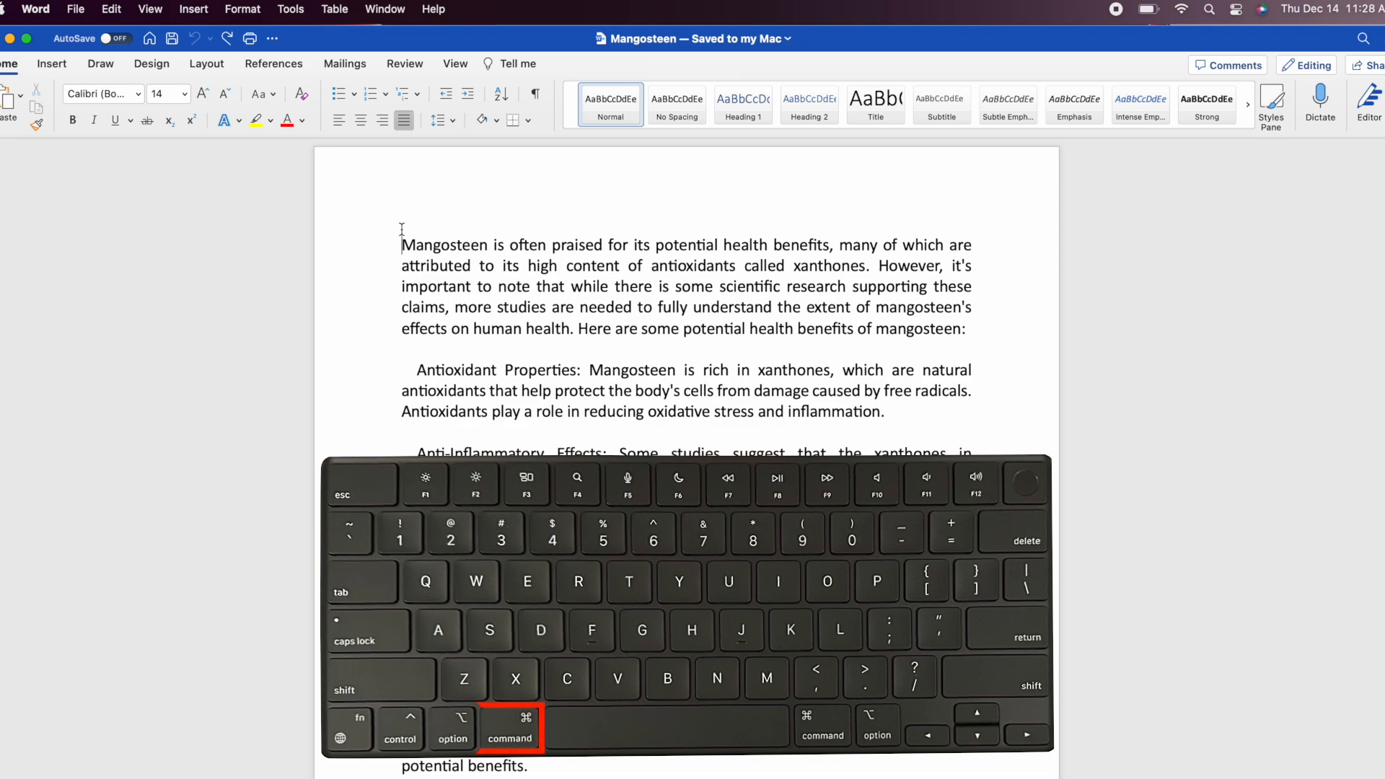
- Select all text in the Mangosteen document with Command-A and review it down to Skin Health
key(cmd+a)
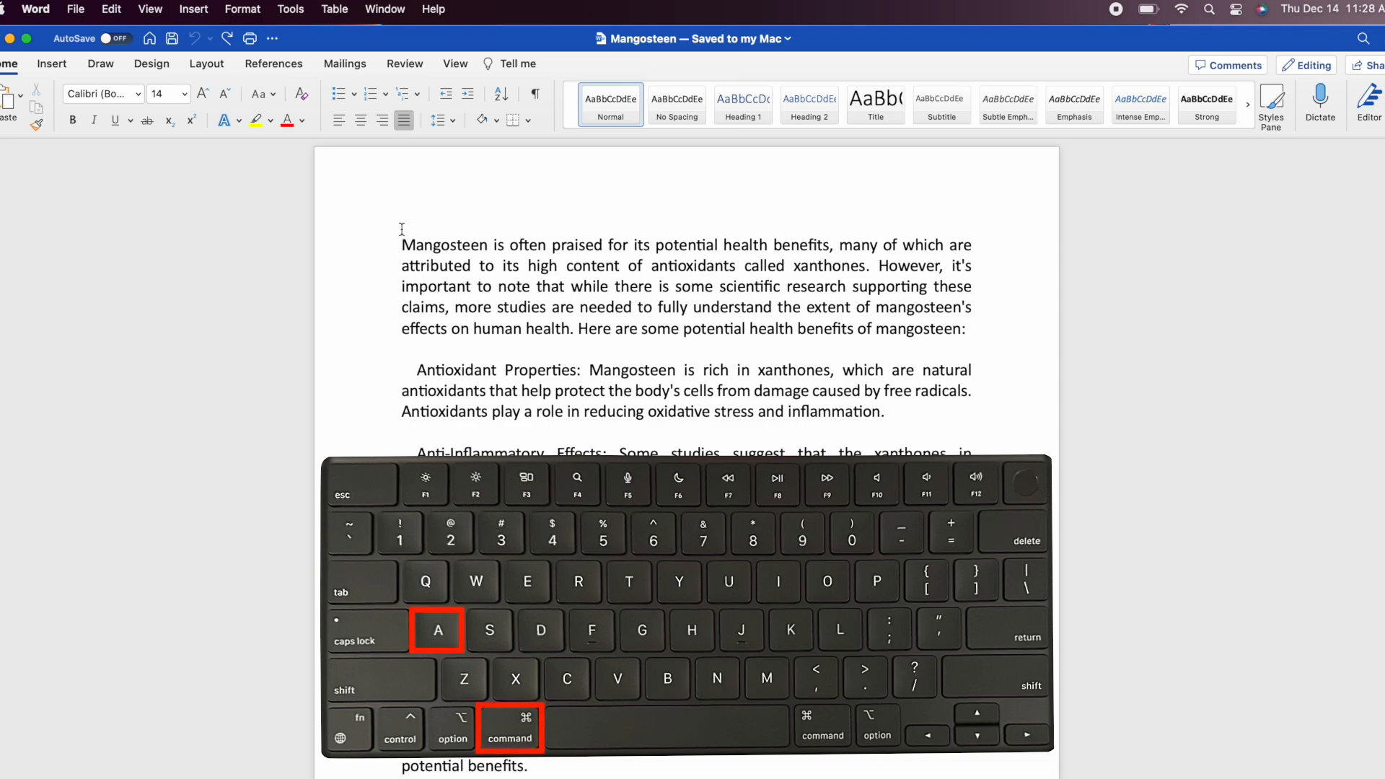
key(cmd+a)
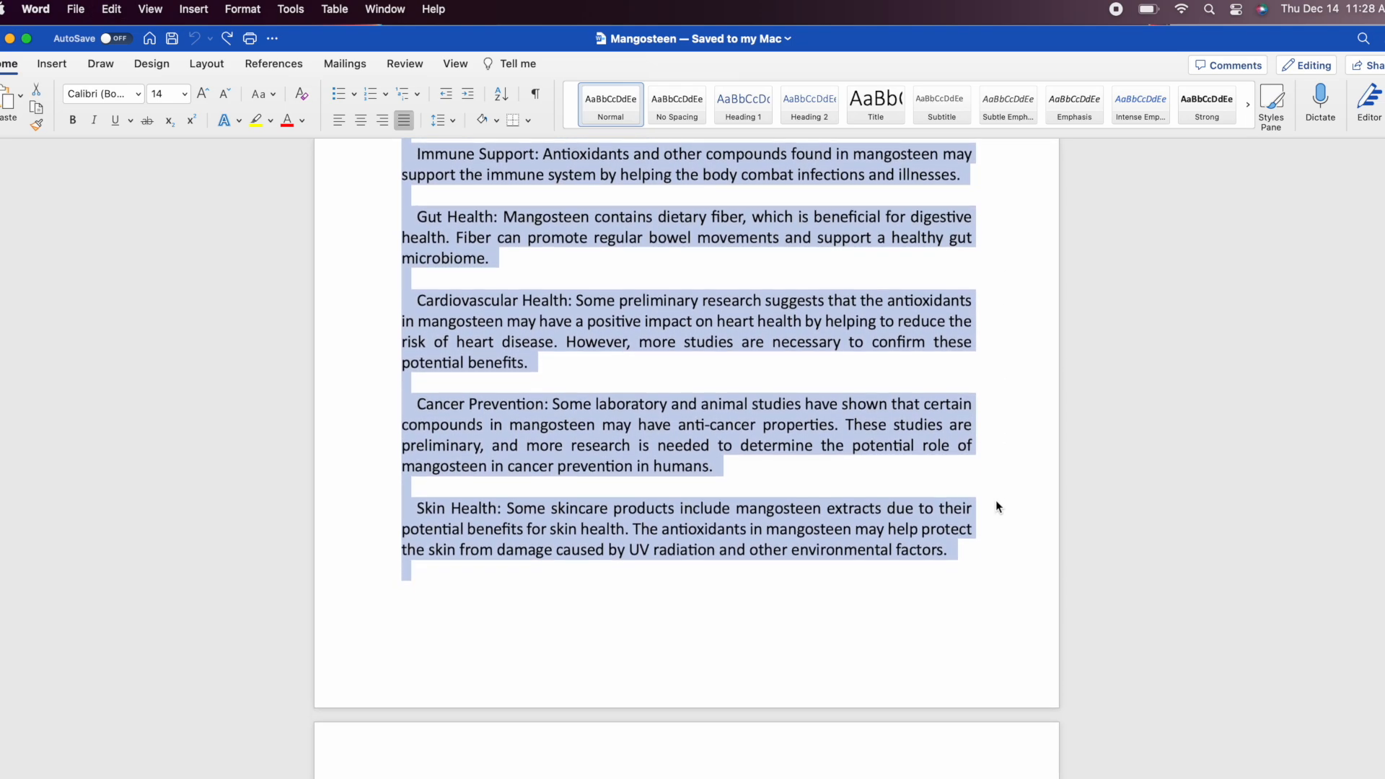
scroll(down, 3)
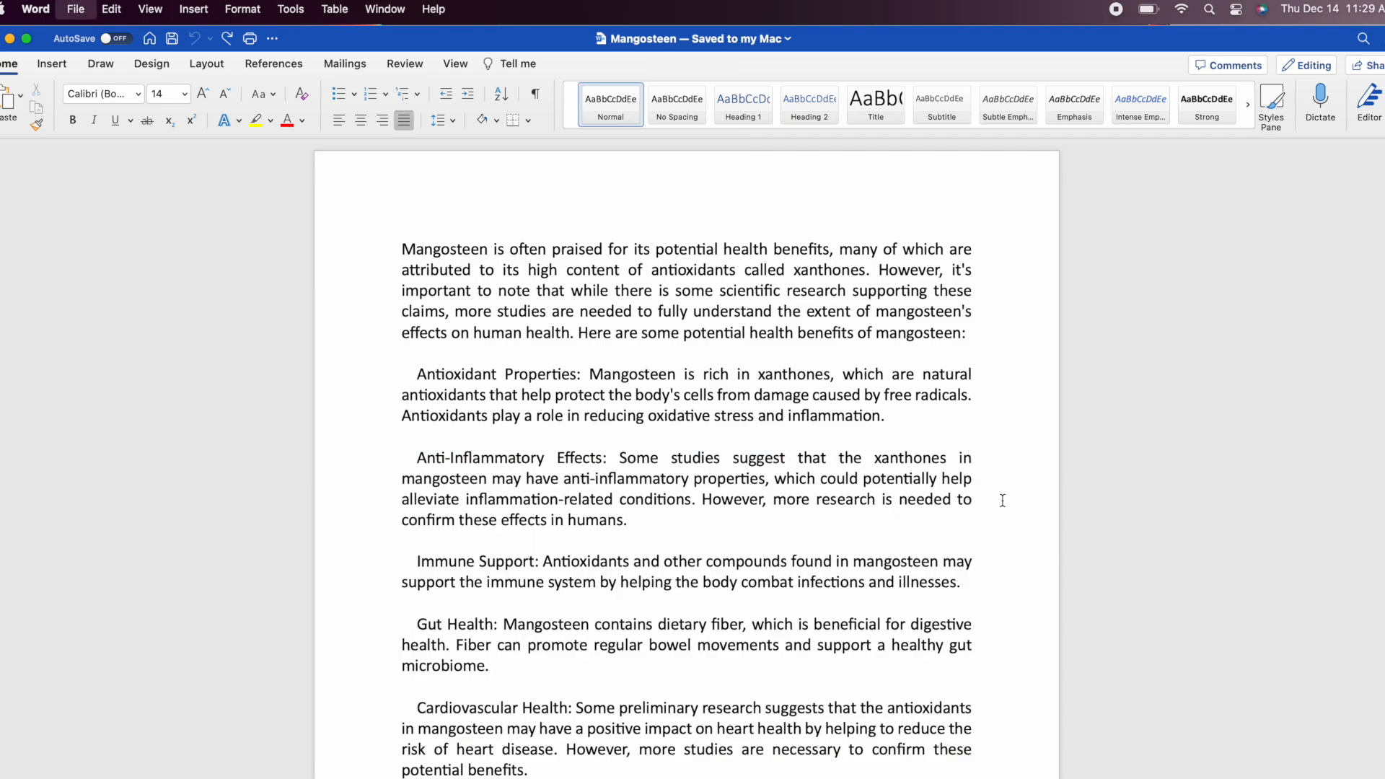
key(cmd+p)
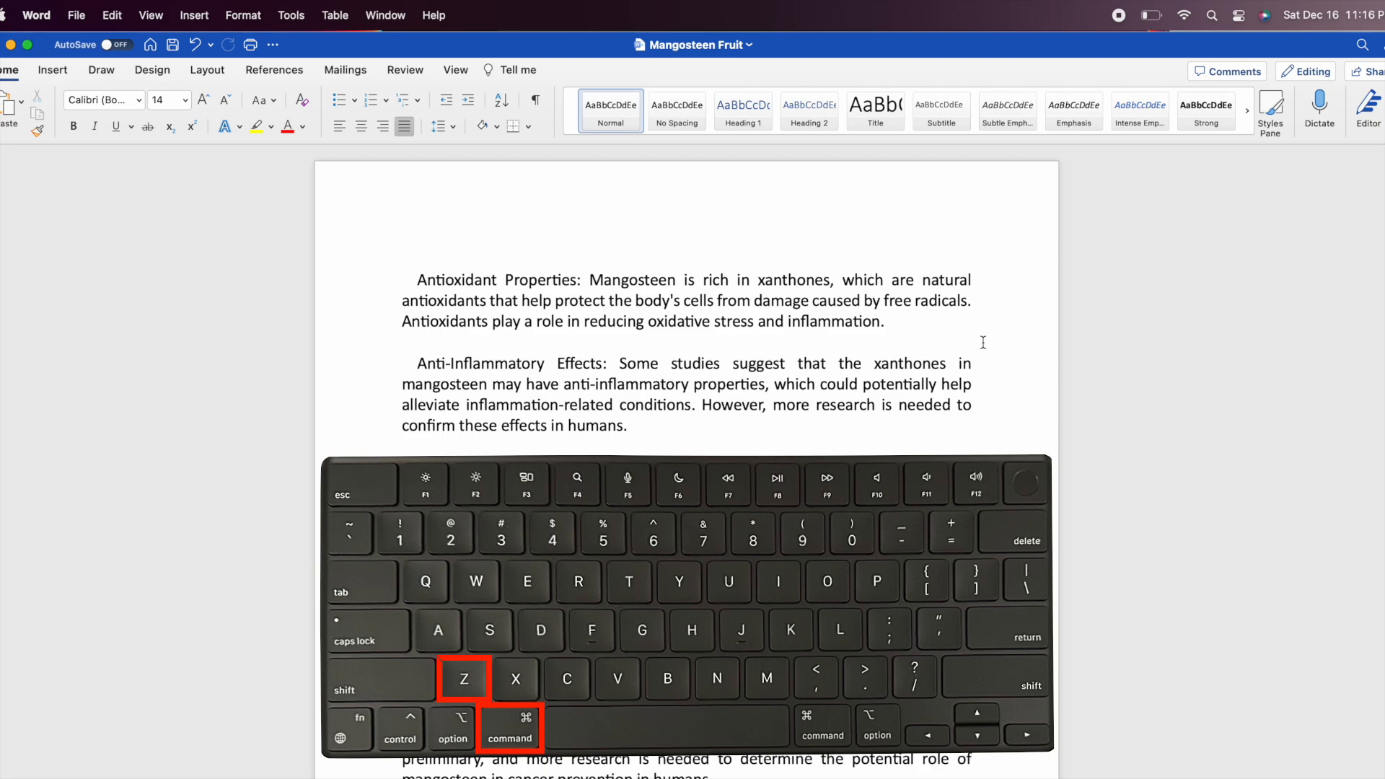
- Undo the deleted opening paragraph with Command-Z, then hide Word's windows
key(cmd+z)
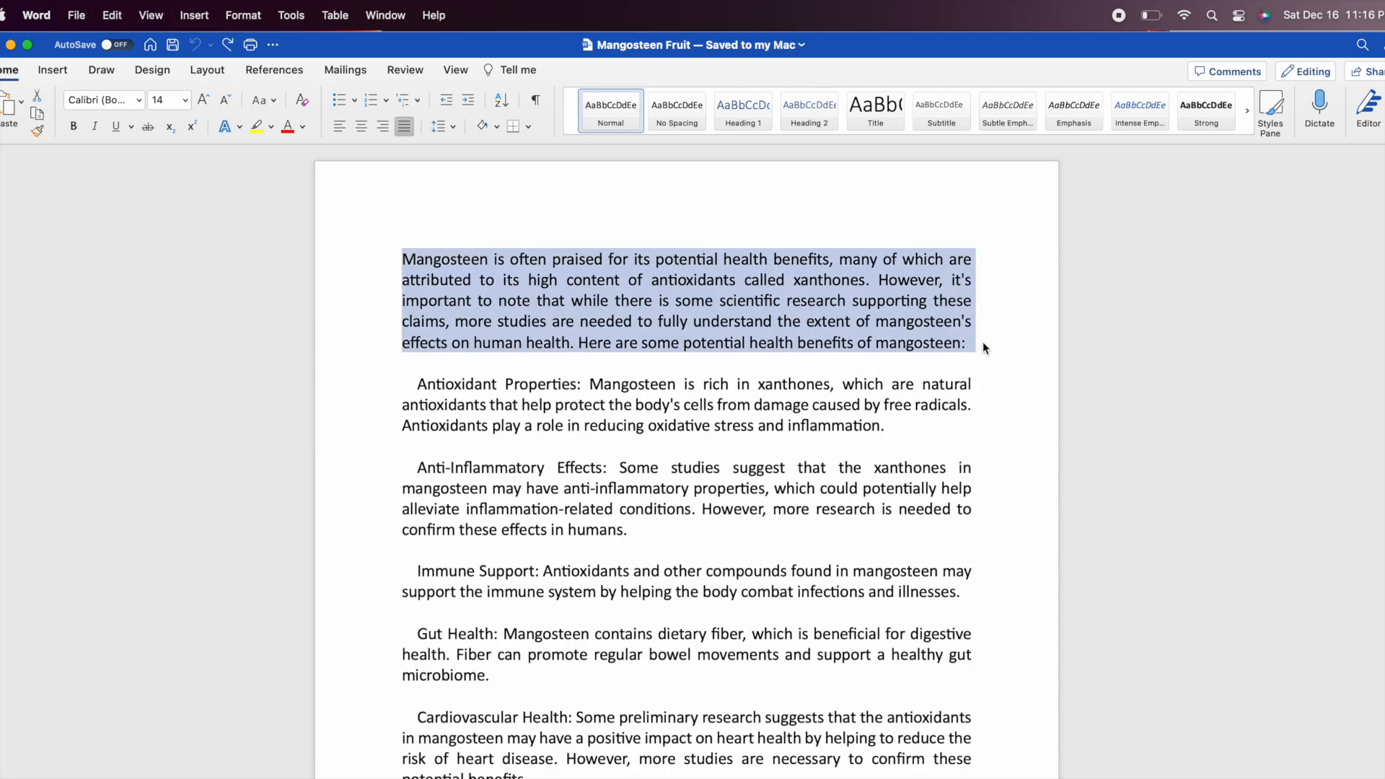
key(cmd+h)
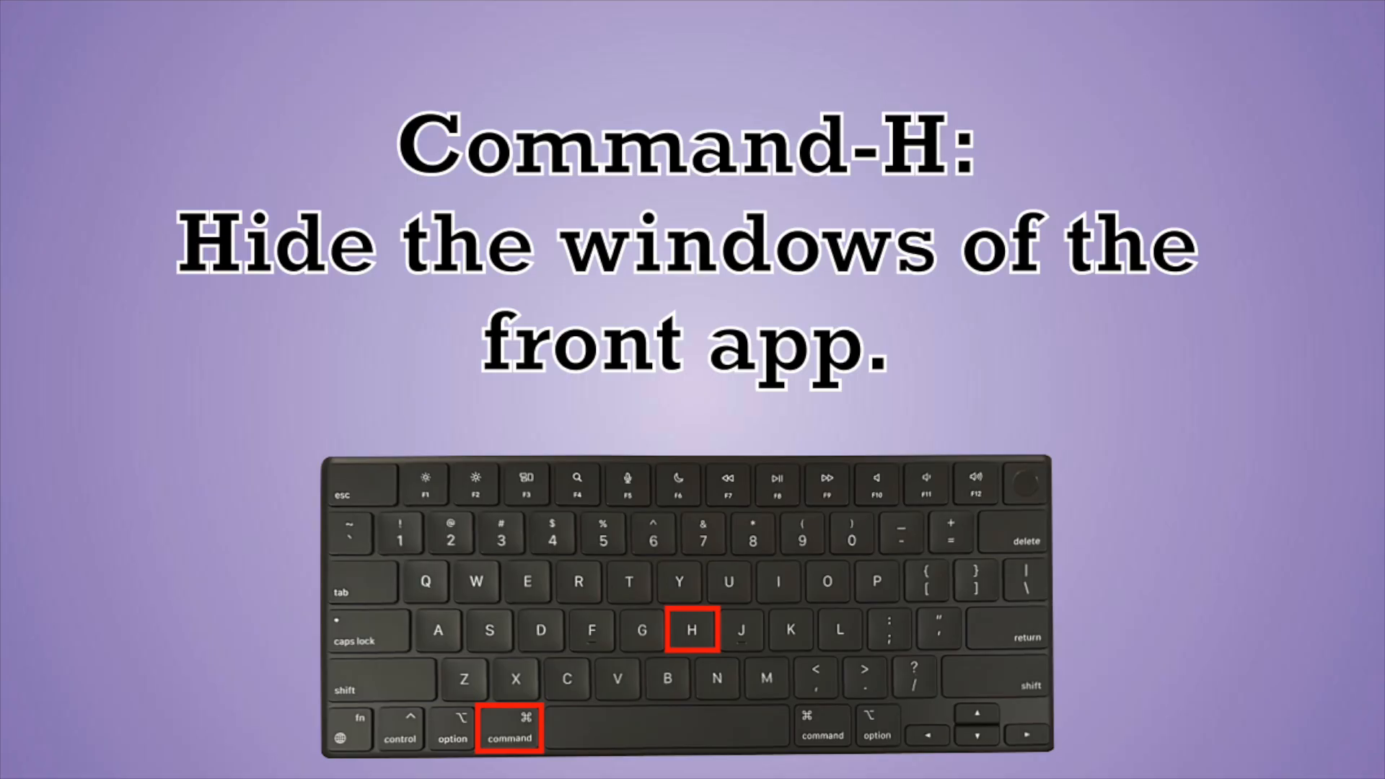
key(cmd+h)
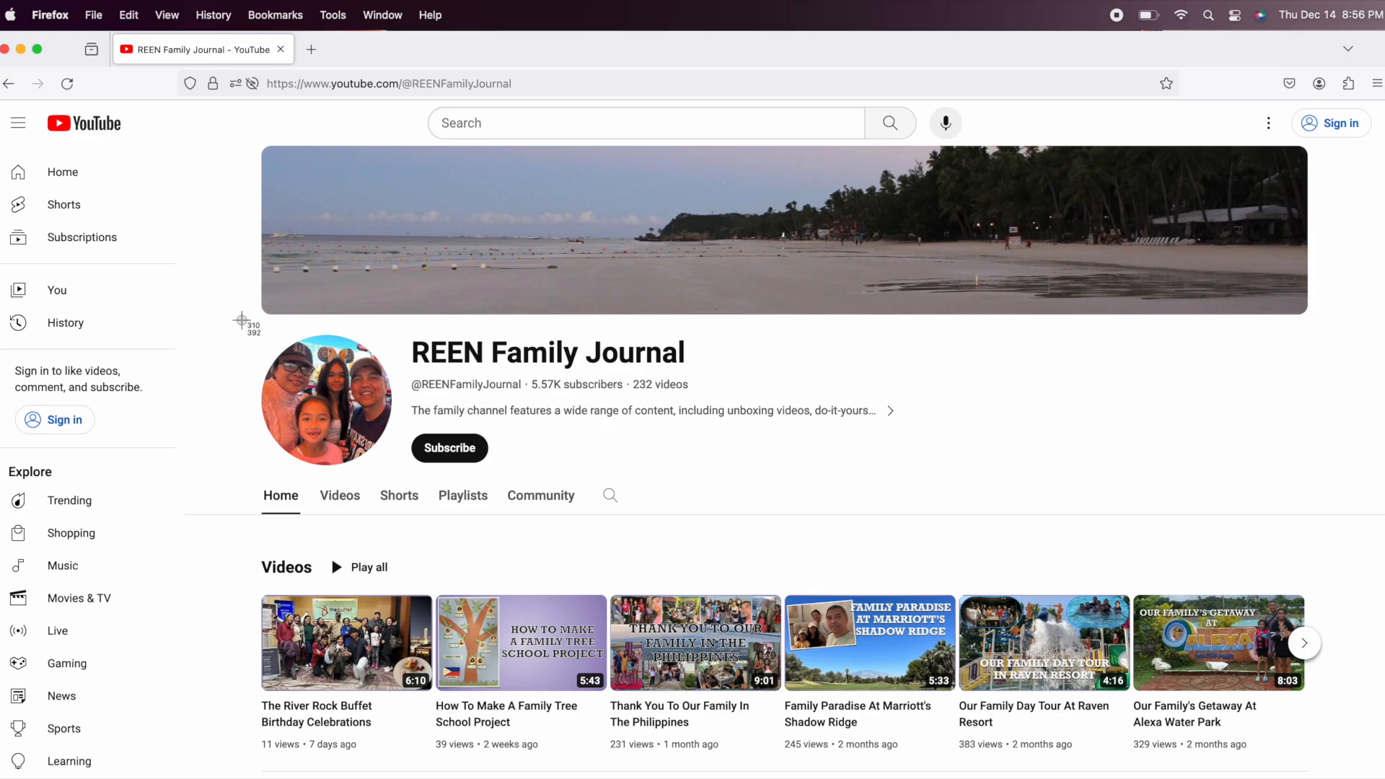
- Capture an area screenshot of the YouTube channel header with Command-Shift-4
key(cmd)
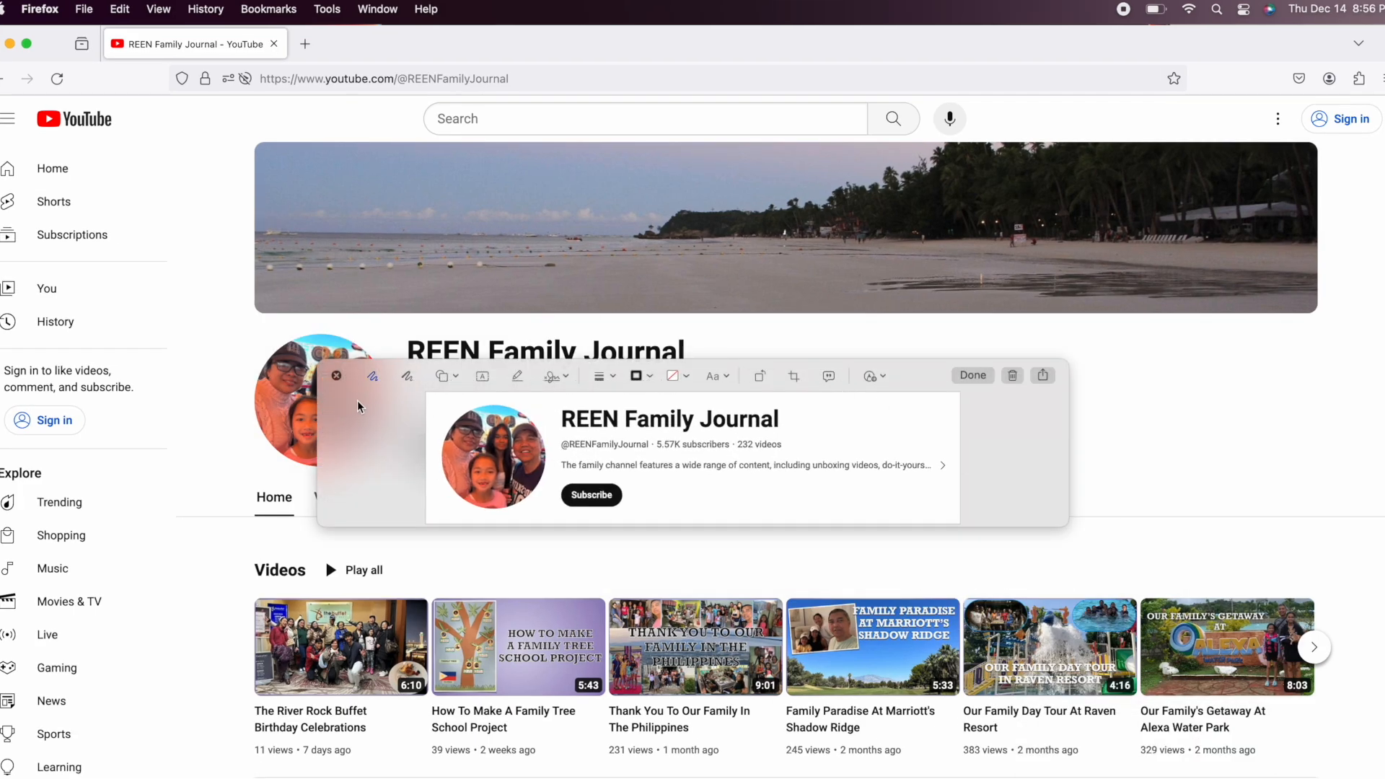
click(972, 375)
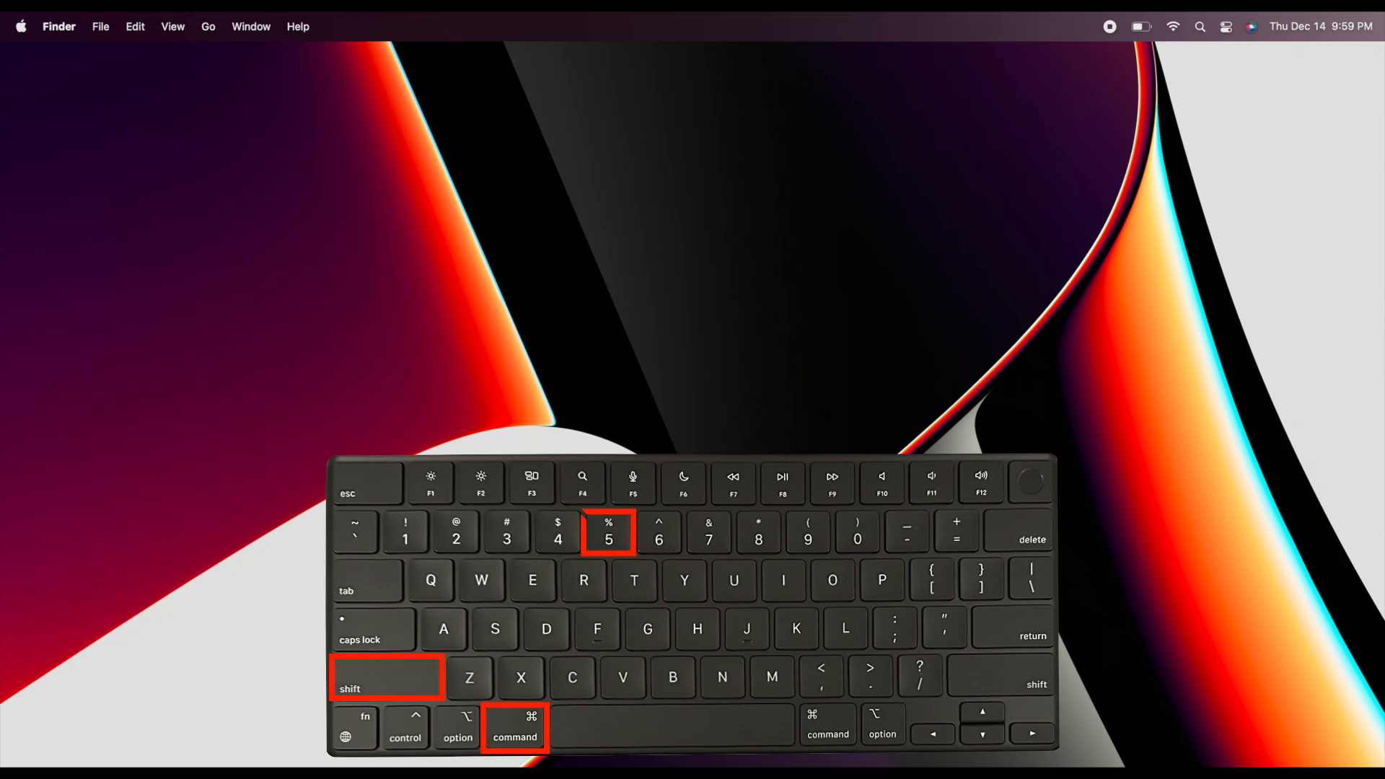
key(cmd+shift+5)
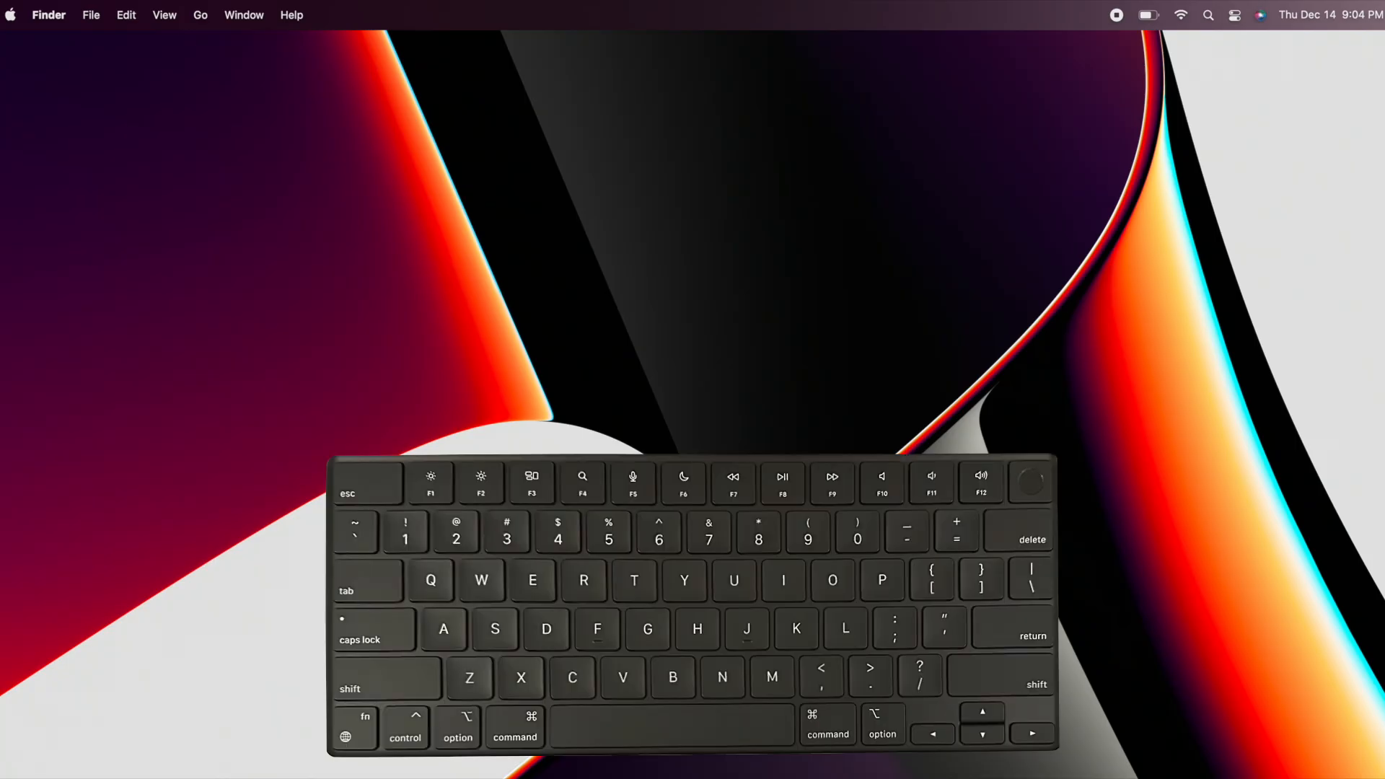
click(513, 738)
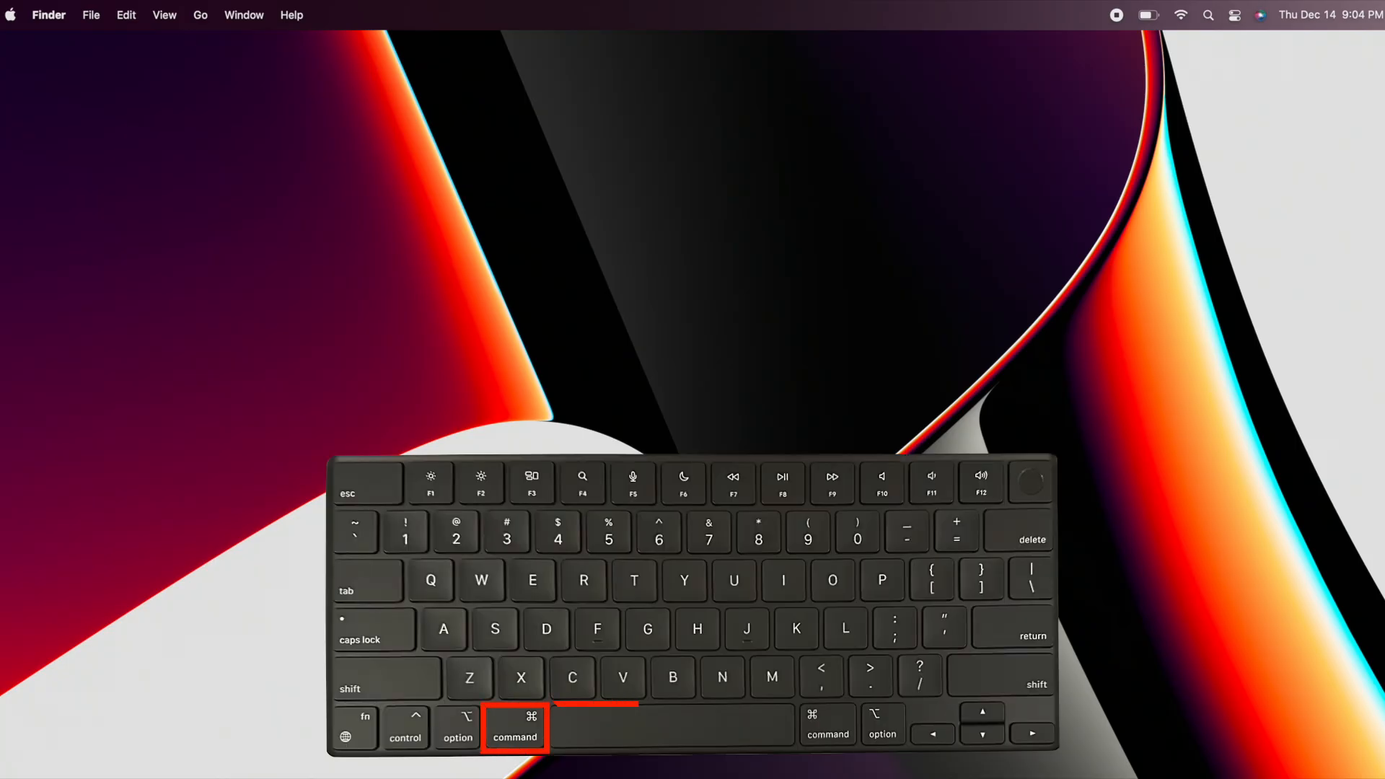